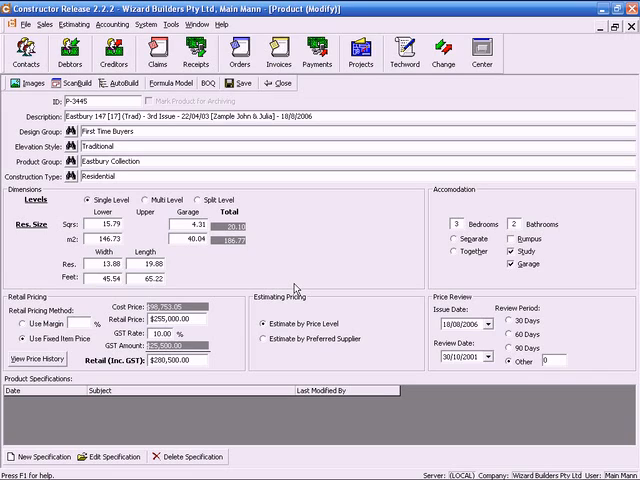
{"action": "mouse_move", "coordinate": [308, 280]}
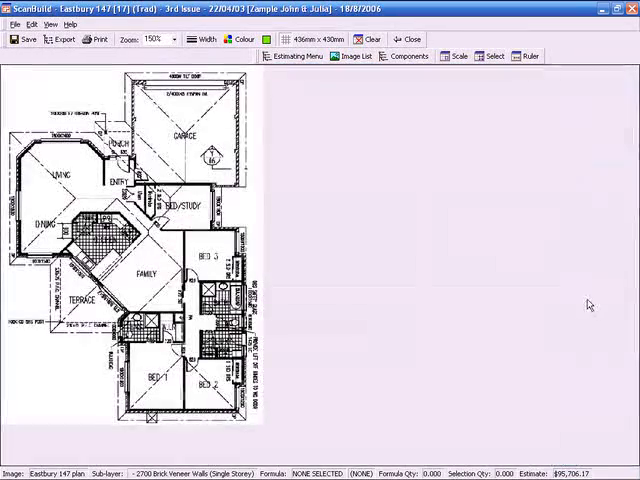
{"action": "mouse_move", "coordinate": [460, 304]}
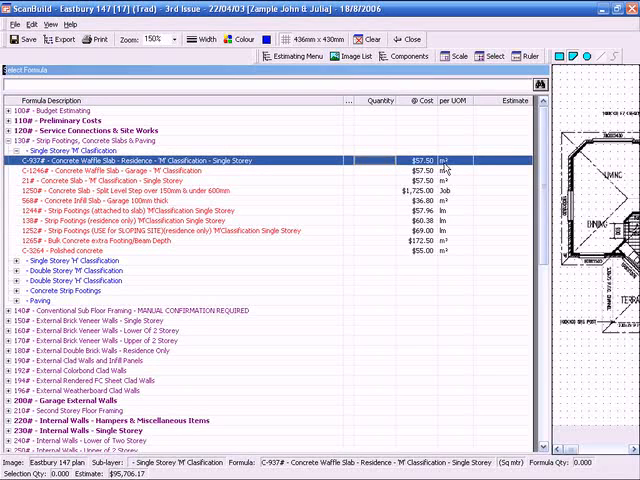
{"action": "mouse_move", "coordinate": [504, 176]}
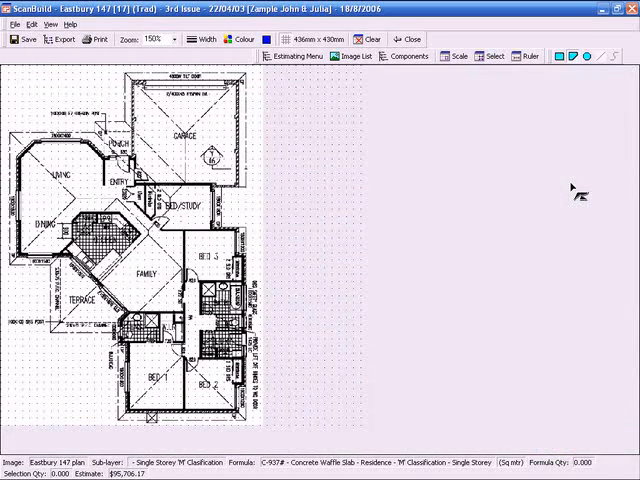
{"action": "mouse_move", "coordinate": [570, 192]}
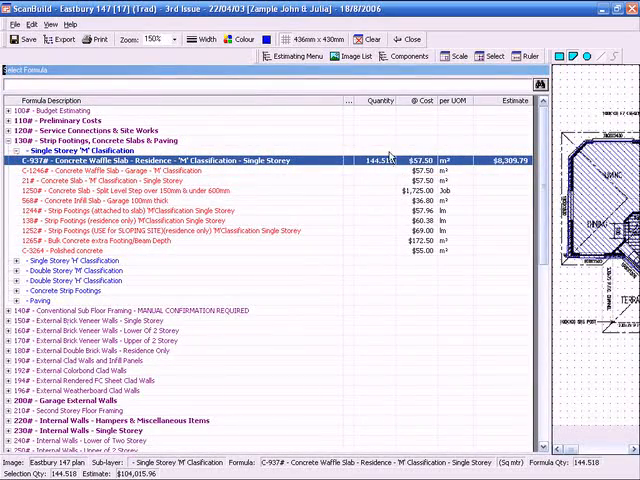
{"action": "mouse_move", "coordinate": [384, 178]}
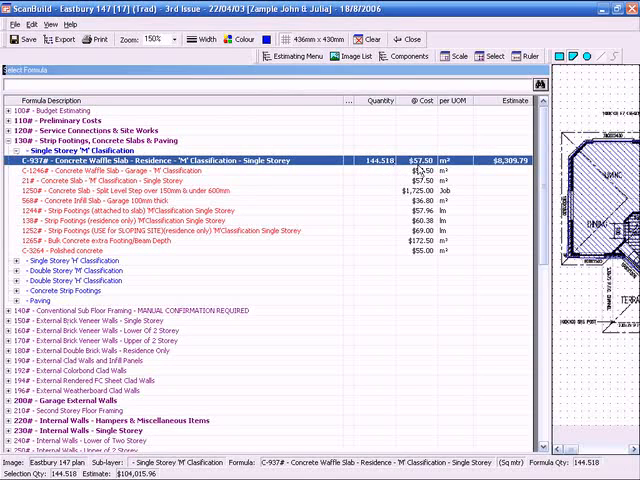
{"action": "mouse_move", "coordinate": [510, 176]}
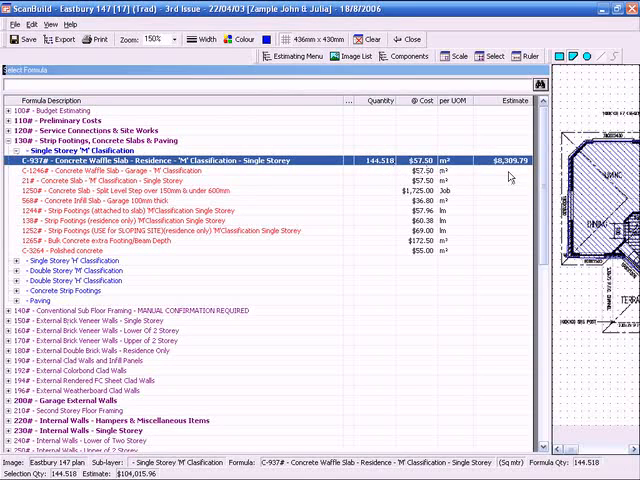
{"action": "mouse_move", "coordinate": [508, 172]}
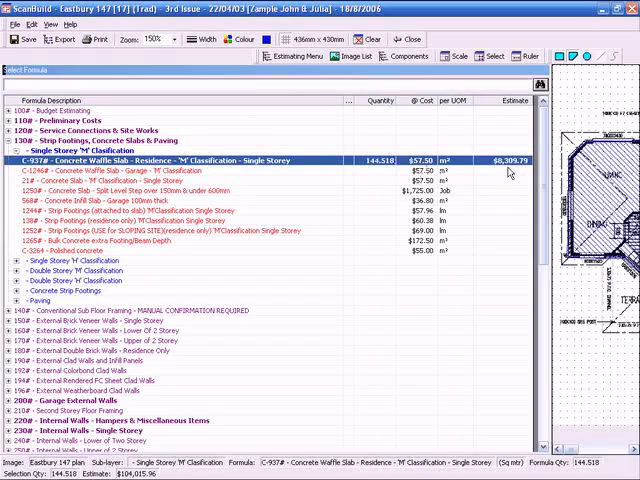
{"action": "mouse_move", "coordinate": [530, 176]}
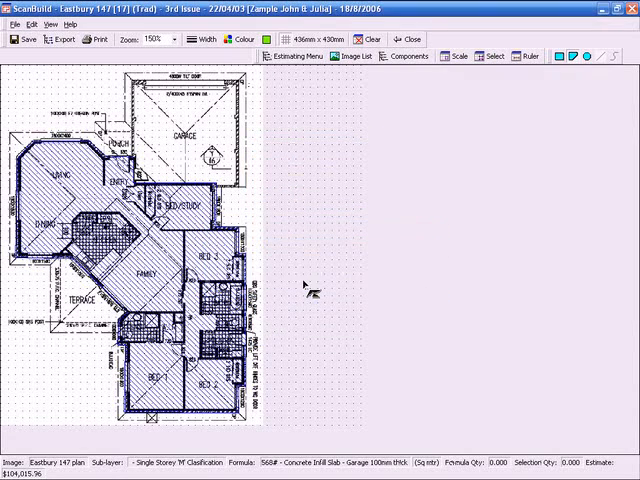
{"action": "mouse_move", "coordinate": [250, 192]}
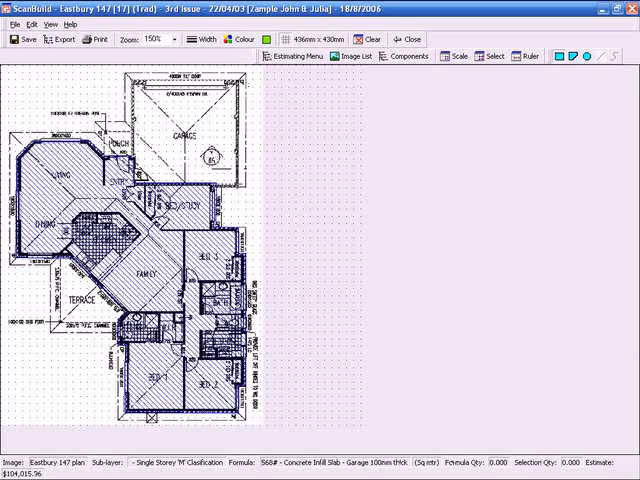
Mark the garage outline so its ~40 m² area becomes the 100mm infill slab quantity.
{"action": "left_click", "coordinate": [180, 136]}
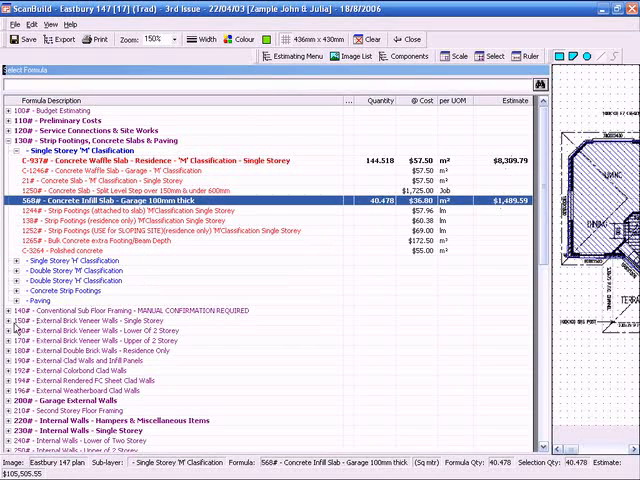
Collapse footings and slabs, expand 3200E external walls, and select the plaster-lined 2400 brick veneer wall formula.
{"action": "left_click", "coordinate": [20, 140]}
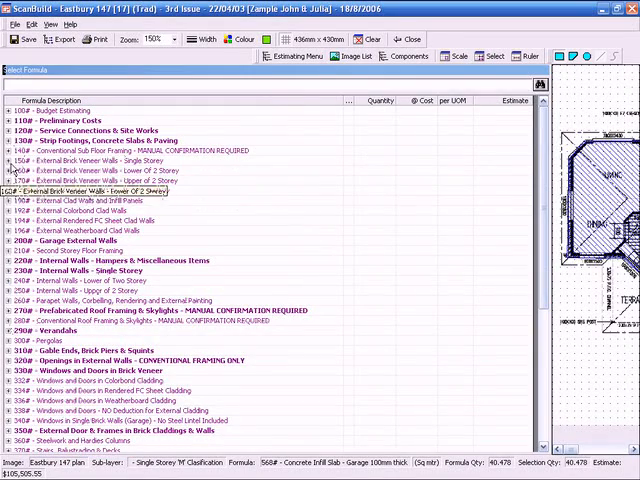
{"action": "left_click", "coordinate": [12, 160]}
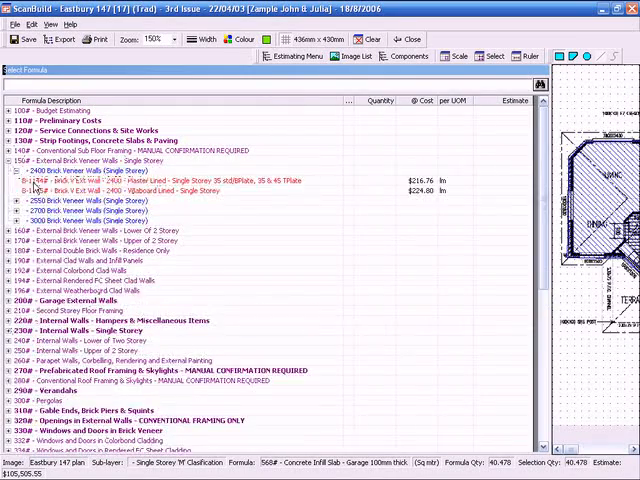
{"action": "left_click", "coordinate": [100, 188]}
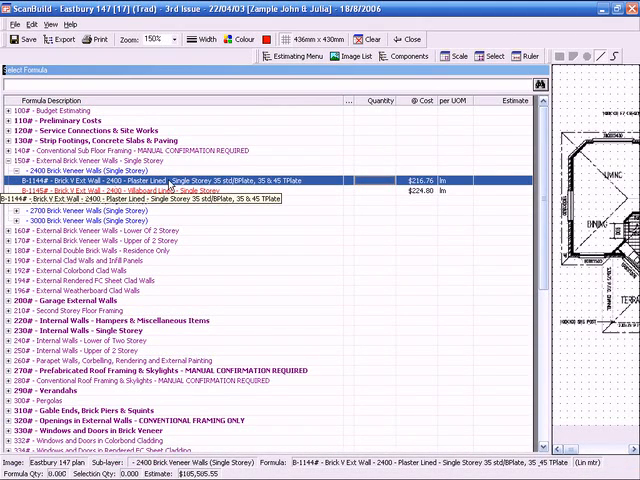
{"action": "right_click", "coordinate": [150, 184]}
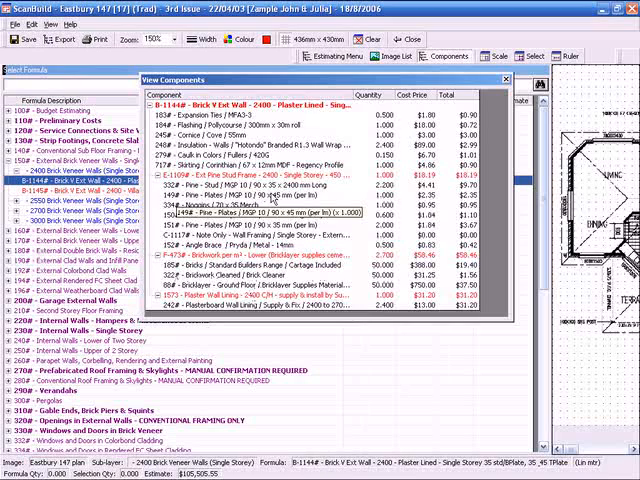
{"action": "left_click", "coordinate": [504, 78]}
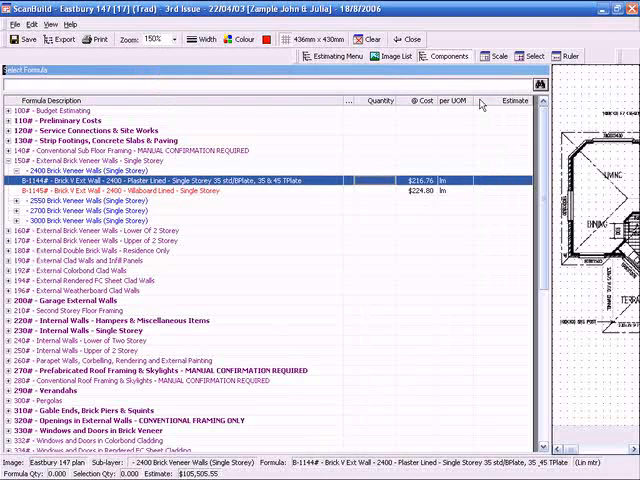
{"action": "mouse_move", "coordinate": [320, 190]}
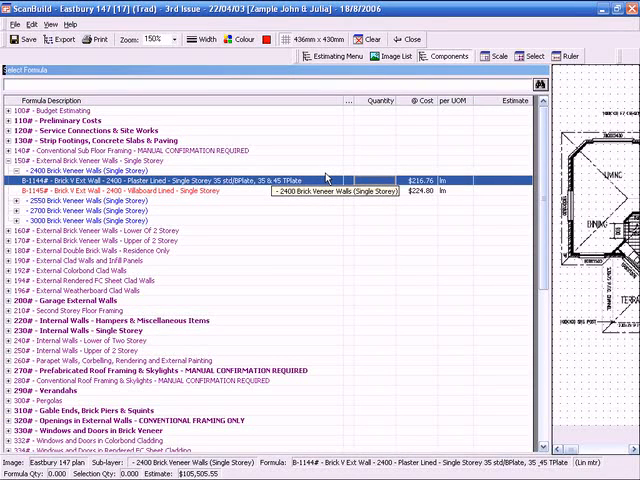
{"action": "mouse_move", "coordinate": [508, 176]}
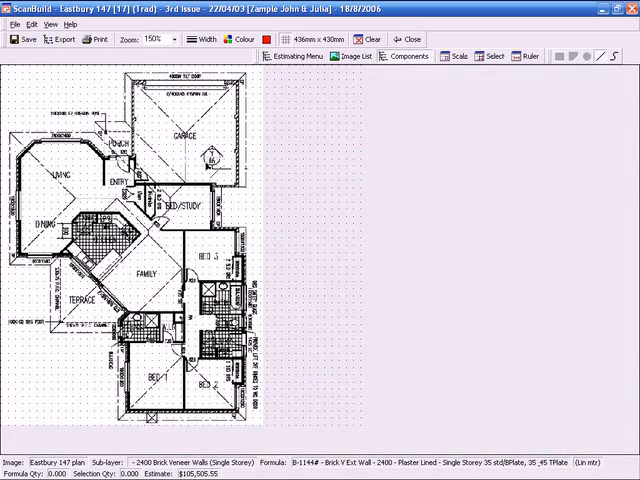
{"action": "mouse_move", "coordinate": [286, 192]}
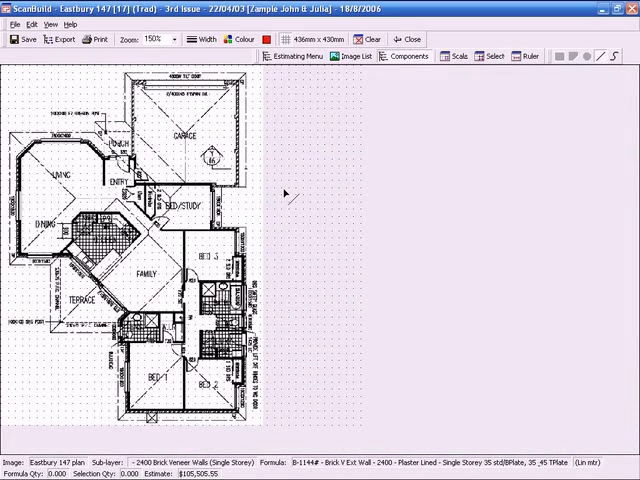
{"action": "mouse_move", "coordinate": [176, 170]}
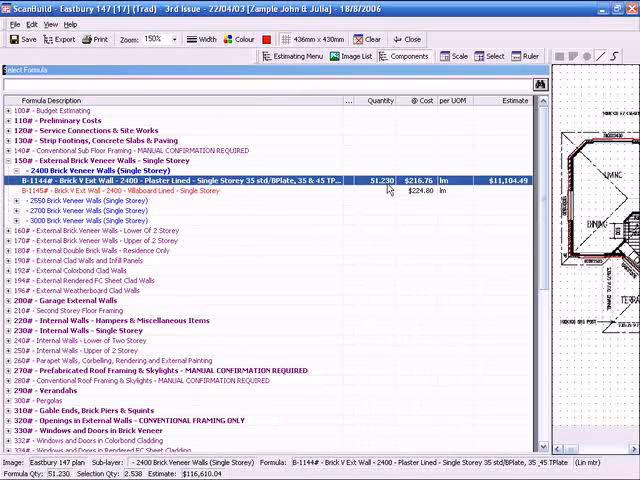
{"action": "mouse_move", "coordinate": [438, 190]}
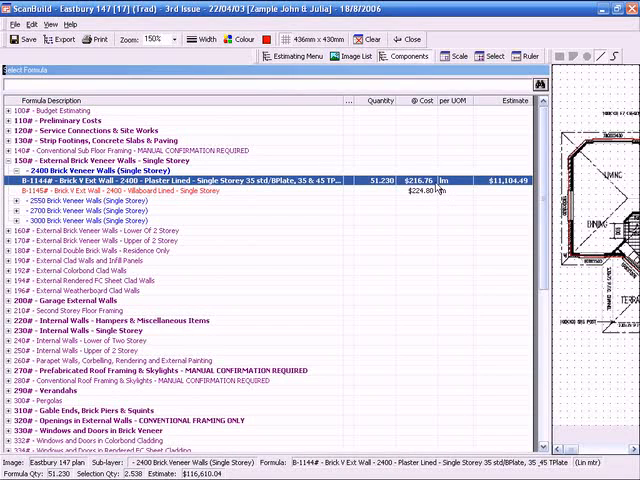
{"action": "mouse_move", "coordinate": [432, 188]}
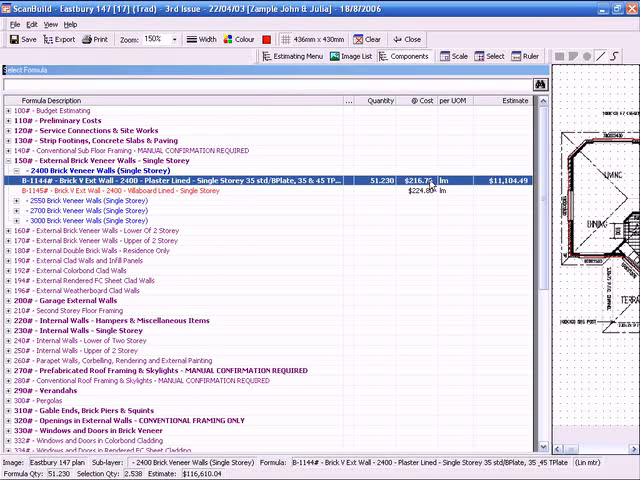
{"action": "mouse_move", "coordinate": [452, 196]}
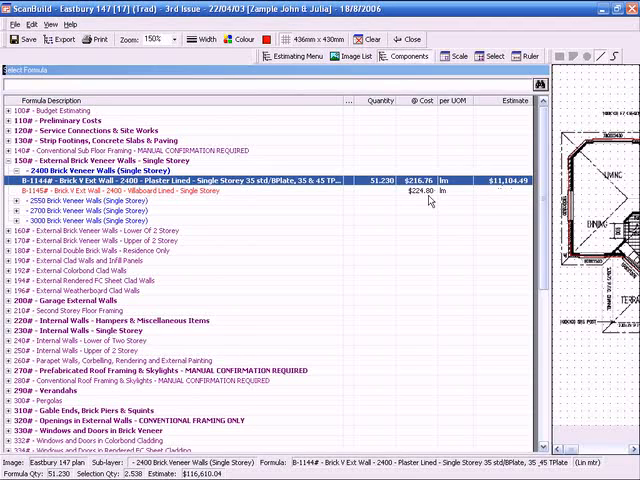
{"action": "mouse_move", "coordinate": [368, 206]}
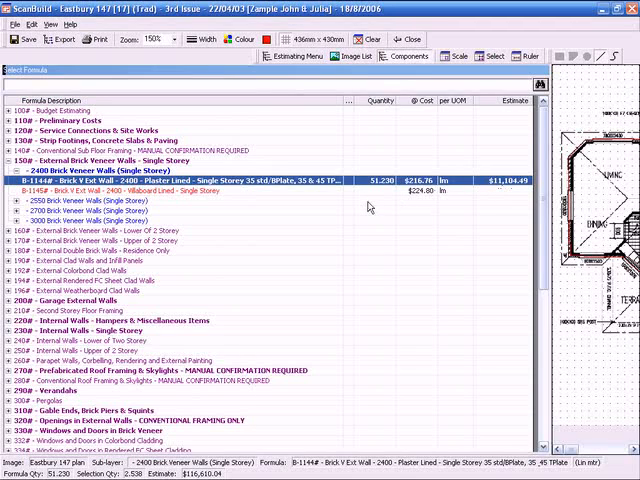